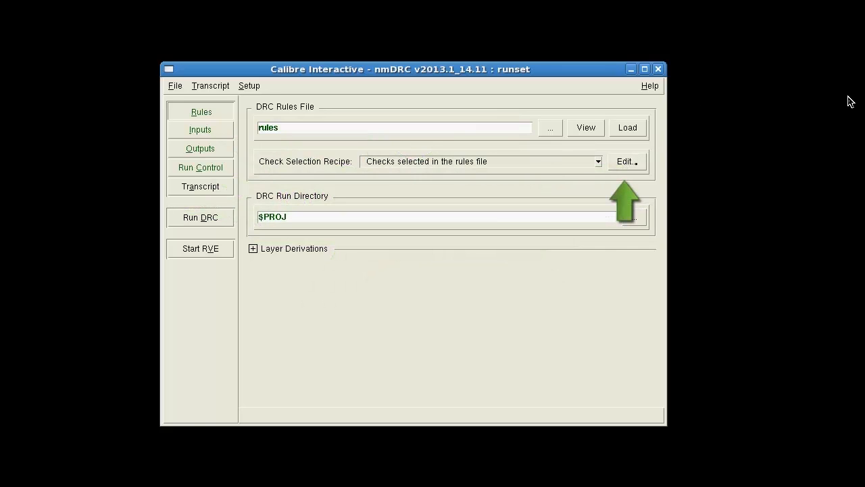
Open the Check Selection Recipe Editor from the Rules page
{"action": "left_click", "coordinate": [625, 161]}
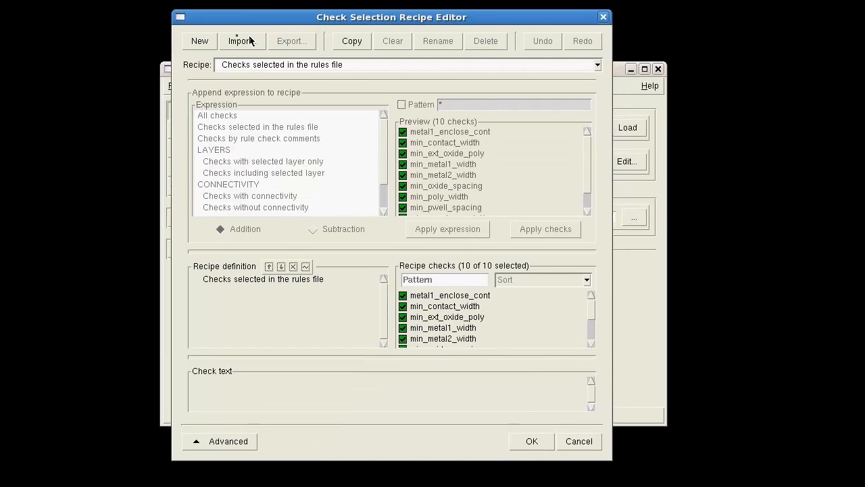
Create a new check selection recipe named 'metal1_checks'
{"action": "left_click", "coordinate": [199, 40]}
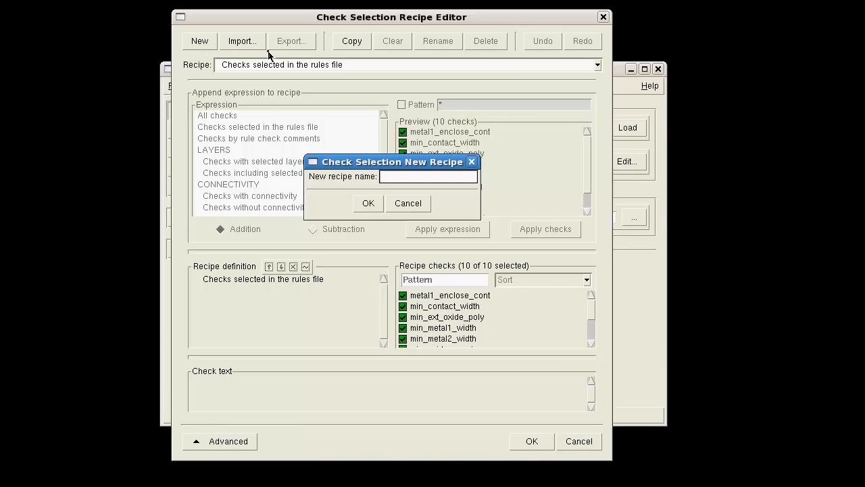
{"action": "type", "text": "metal1_"}
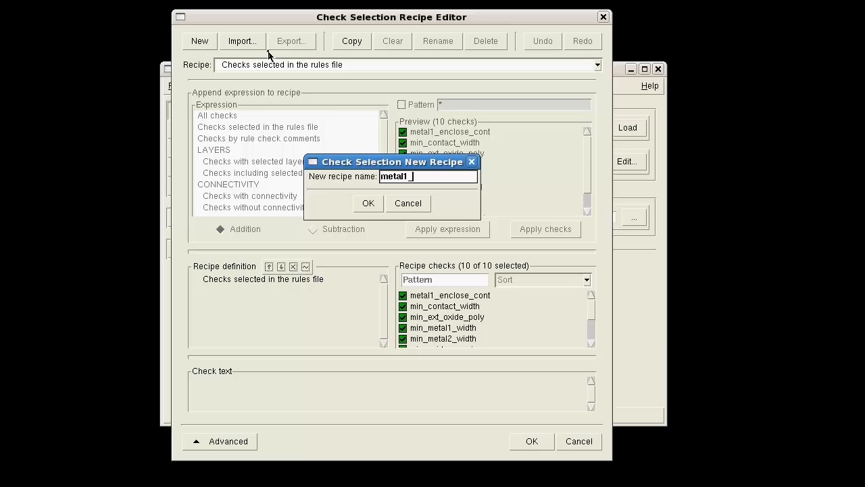
{"action": "left_click", "coordinate": [368, 203]}
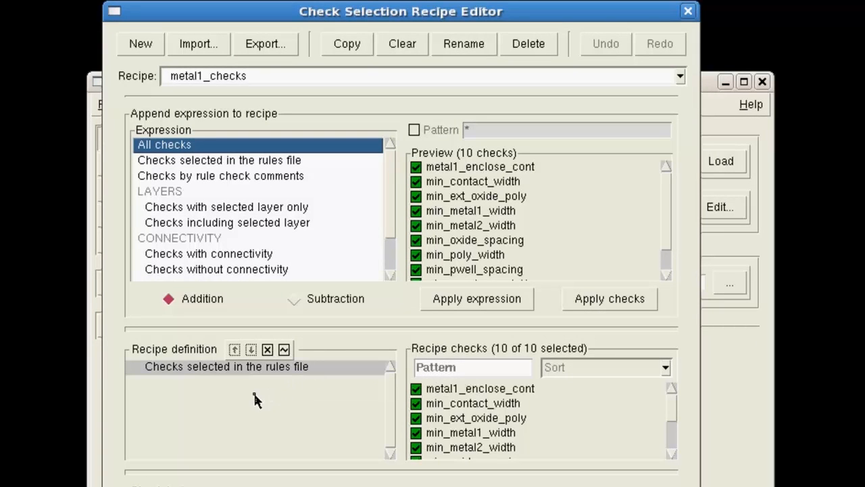
Clear all checks from metal1_checks and pick the 'Checks with selected layer only' expression
{"action": "left_click", "coordinate": [267, 349]}
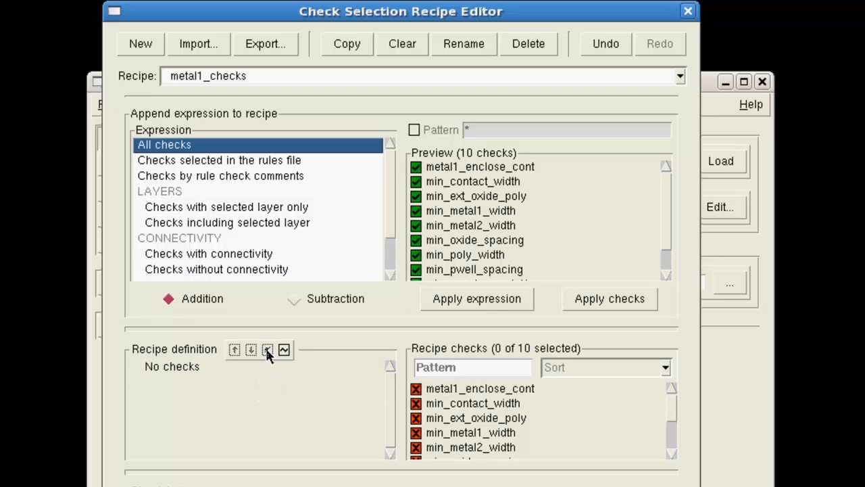
{"action": "mouse_move", "coordinate": [331, 280]}
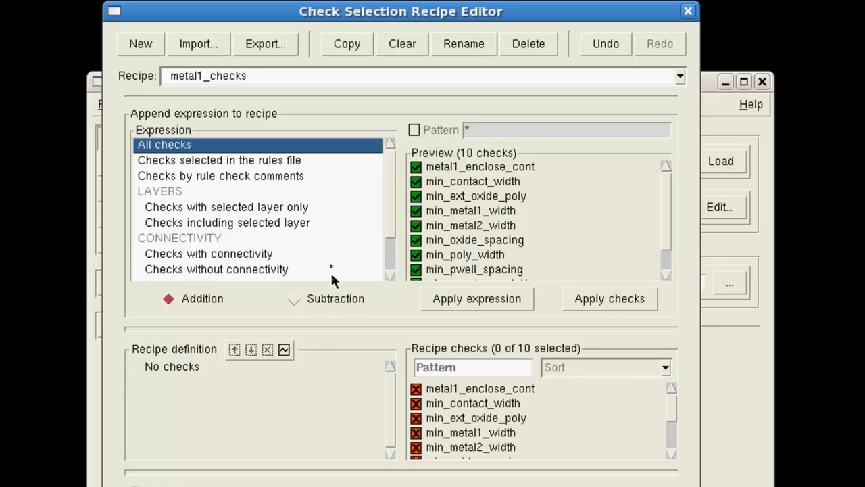
{"action": "mouse_move", "coordinate": [350, 213]}
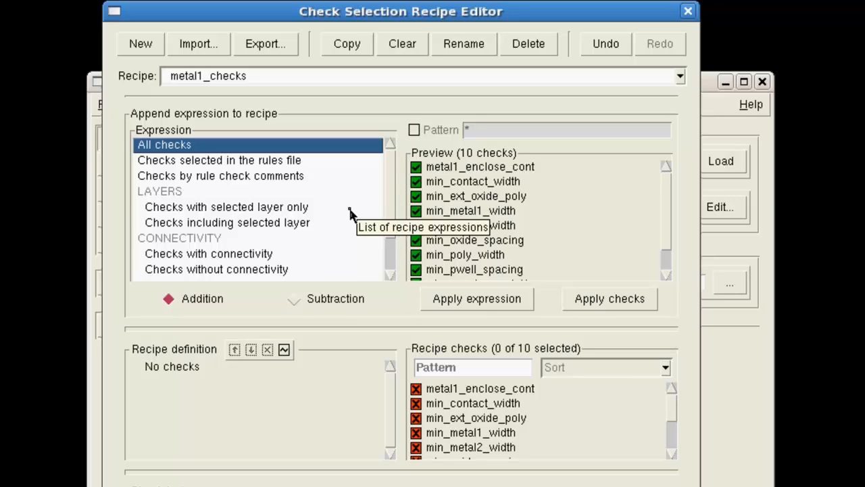
{"action": "left_click", "coordinate": [225, 207]}
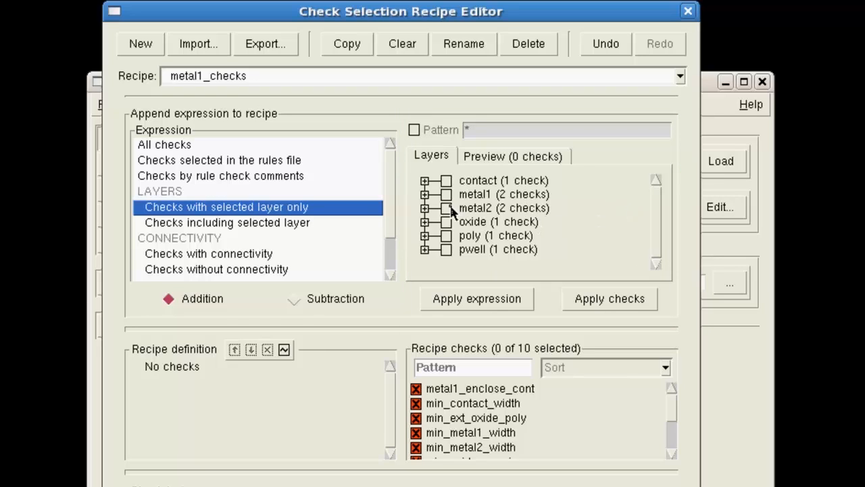
Select the metal1 layer and apply its two checks to the recipe
{"action": "left_click", "coordinate": [423, 194]}
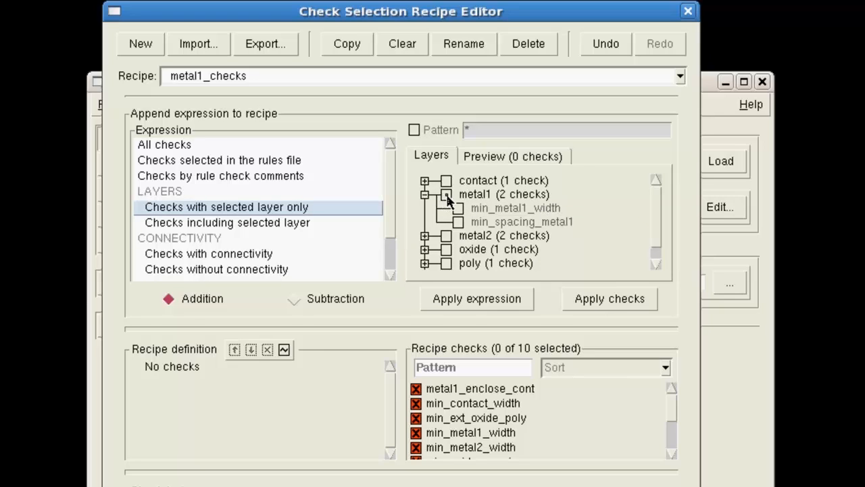
{"action": "left_click", "coordinate": [447, 194]}
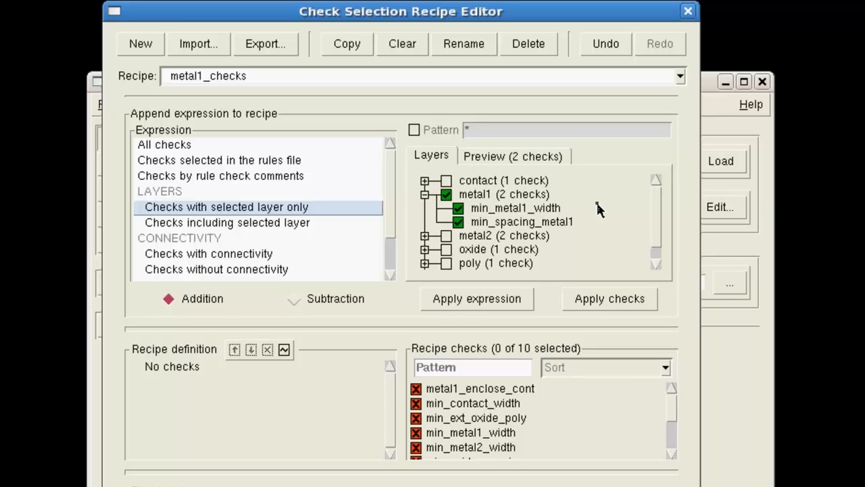
{"action": "mouse_move", "coordinate": [595, 218]}
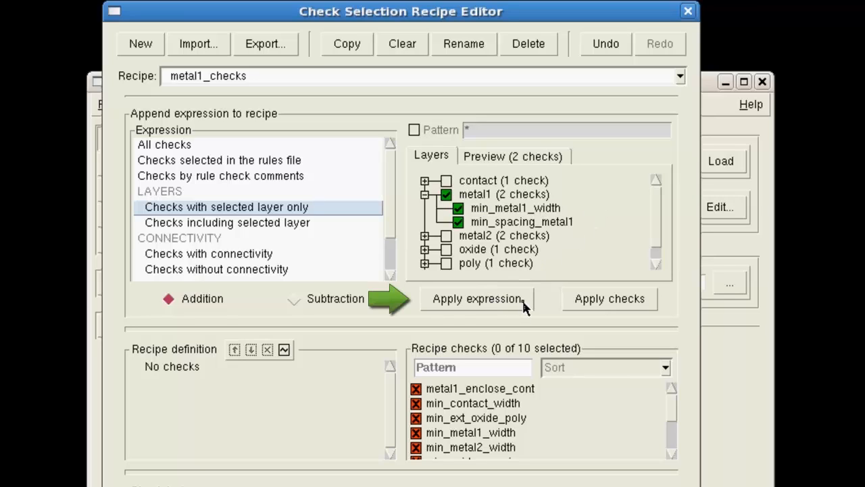
{"action": "left_click", "coordinate": [477, 298]}
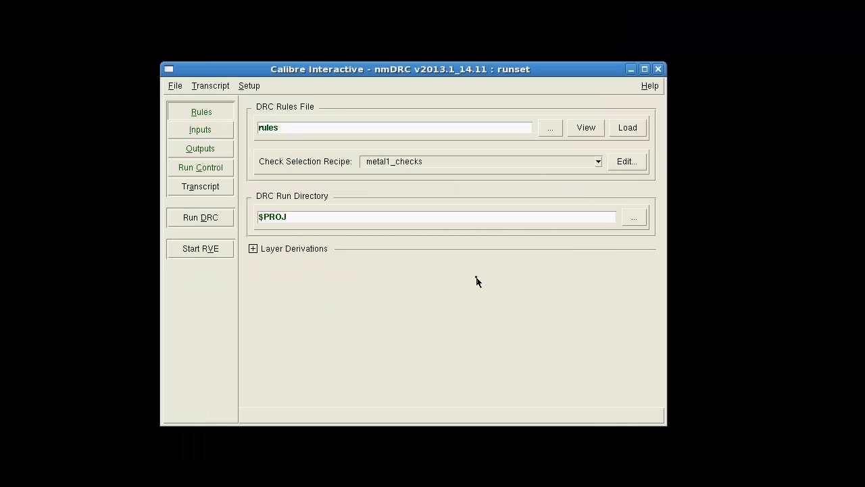
{"action": "mouse_move", "coordinate": [596, 184]}
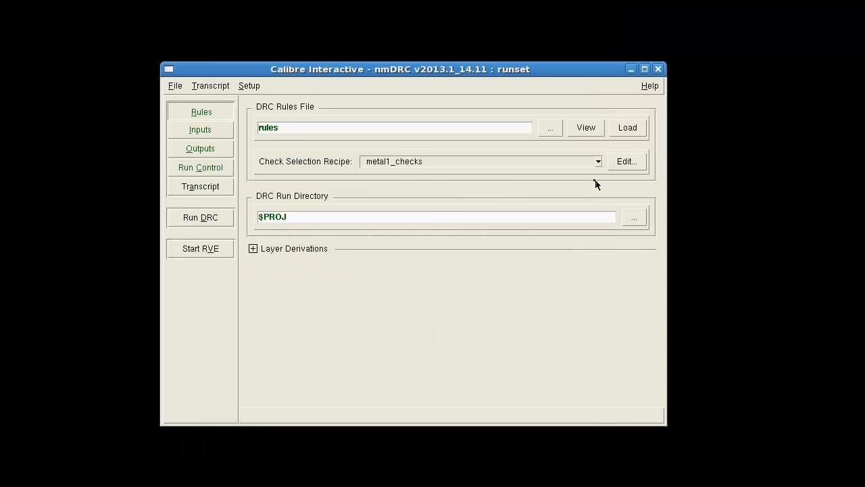
{"action": "mouse_move", "coordinate": [597, 163]}
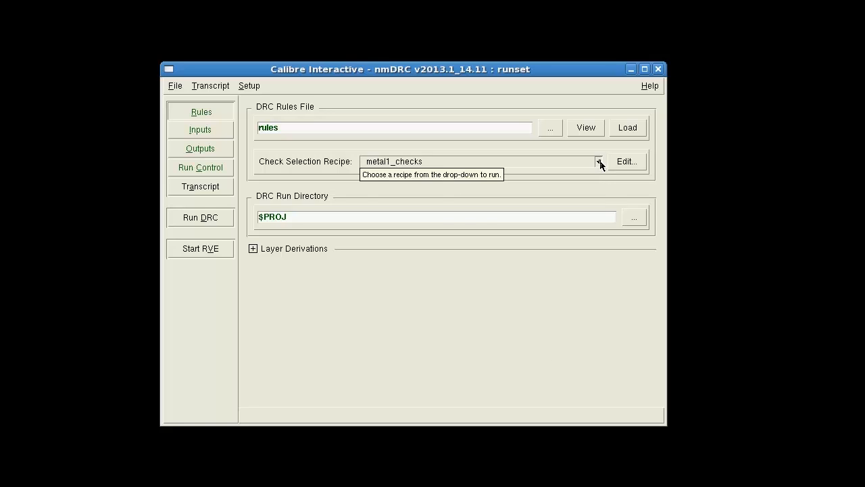
Choose metal1_checks in the Check Selection Recipe dropdown
{"action": "left_click", "coordinate": [598, 162]}
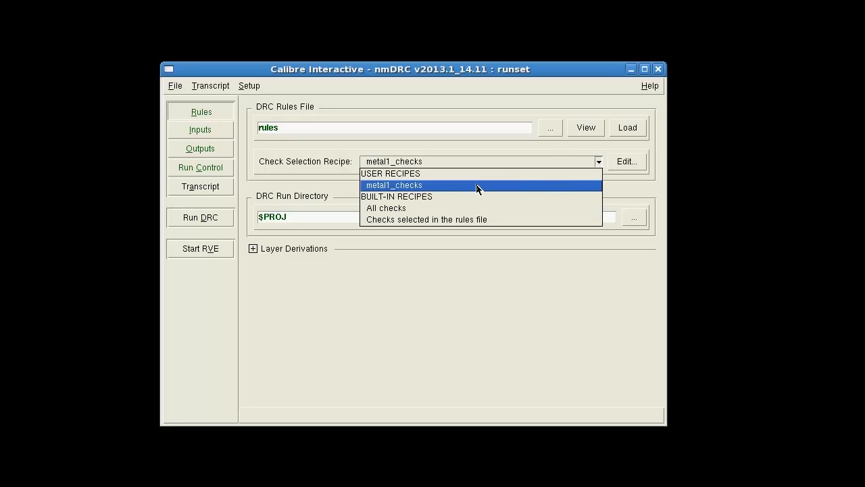
{"action": "mouse_move", "coordinate": [425, 191]}
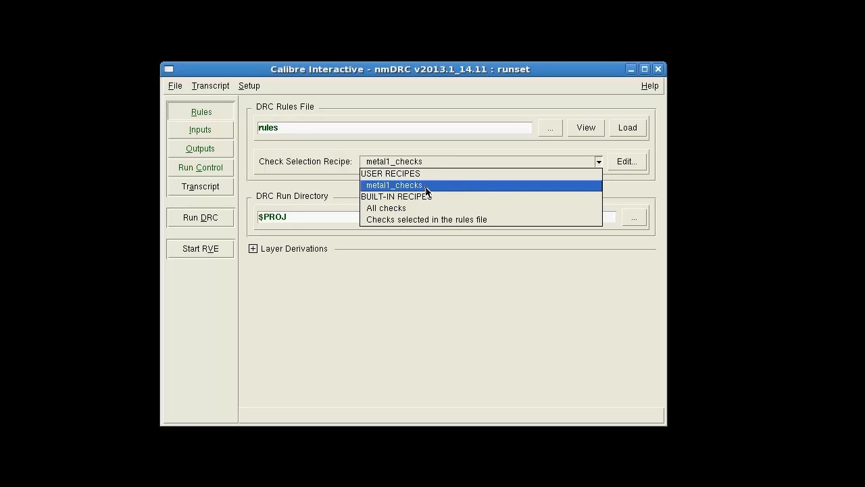
{"action": "left_click", "coordinate": [394, 184]}
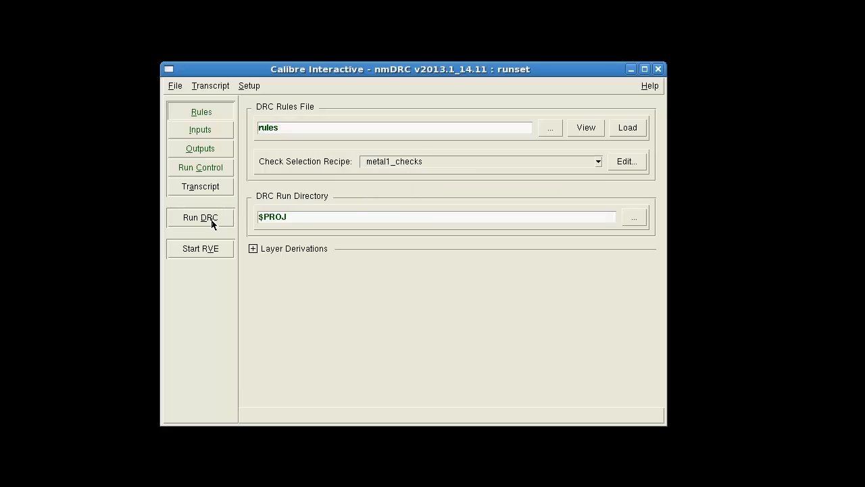
Run DRC with metal1_checks, review the summary report, and open the runset File menu
{"action": "left_click", "coordinate": [200, 217]}
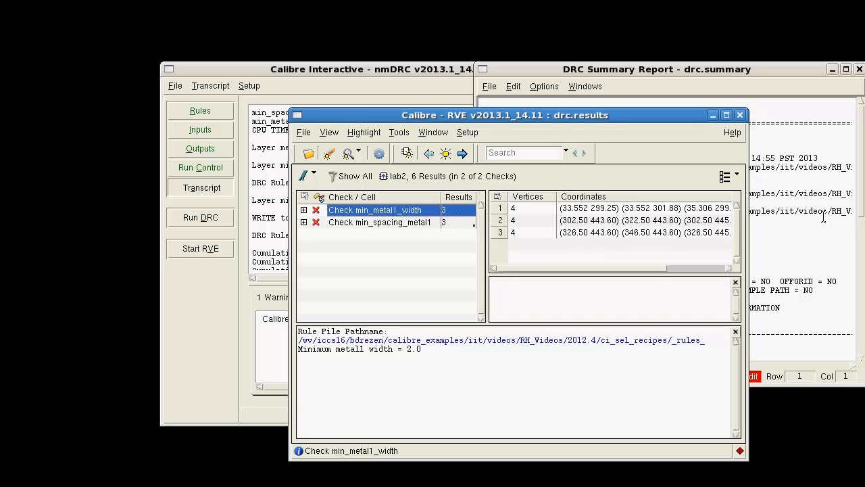
{"action": "left_click", "coordinate": [656, 69]}
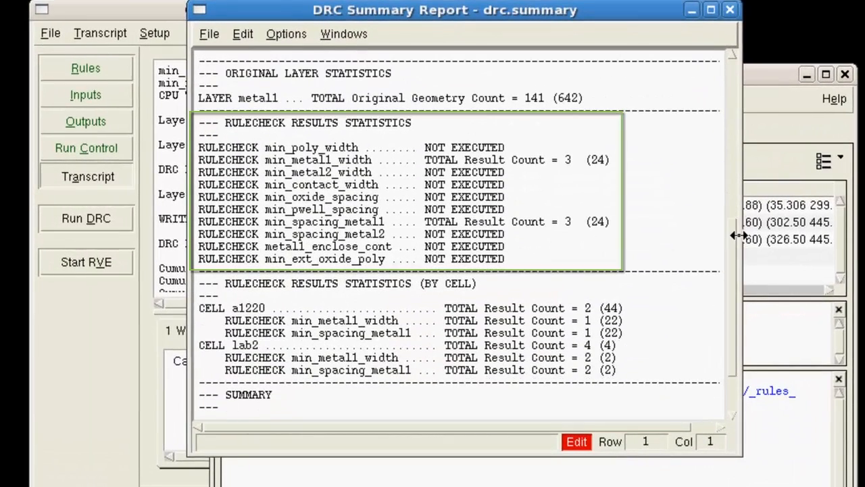
{"action": "mouse_move", "coordinate": [753, 200]}
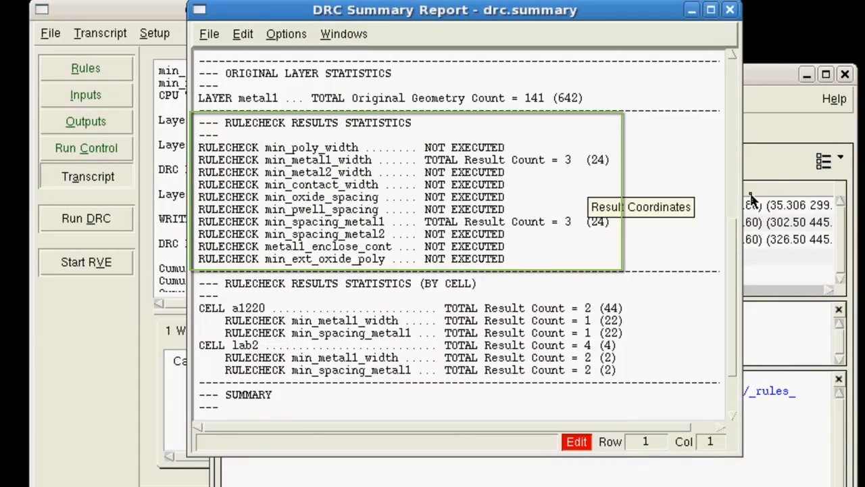
{"action": "mouse_move", "coordinate": [767, 138]}
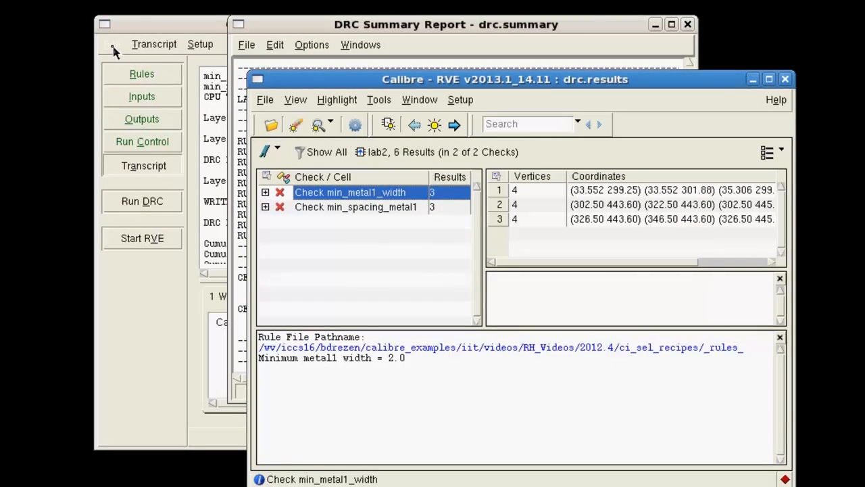
{"action": "left_click", "coordinate": [112, 44]}
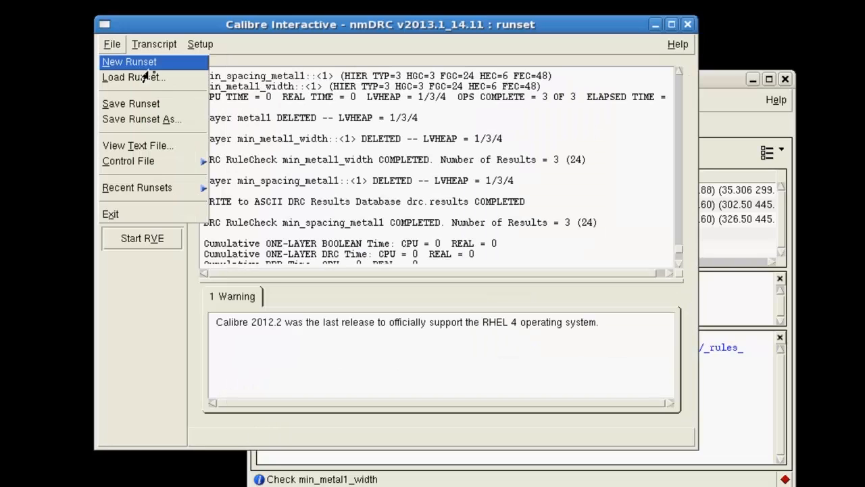
{"action": "mouse_move", "coordinate": [131, 104]}
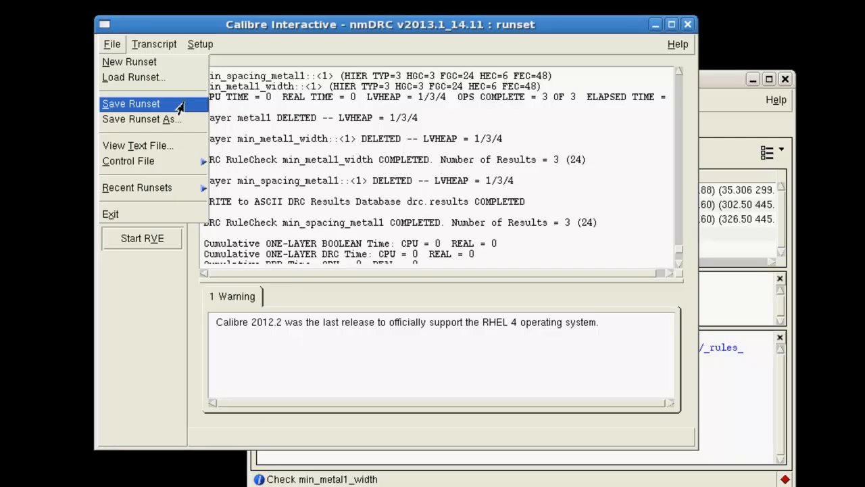